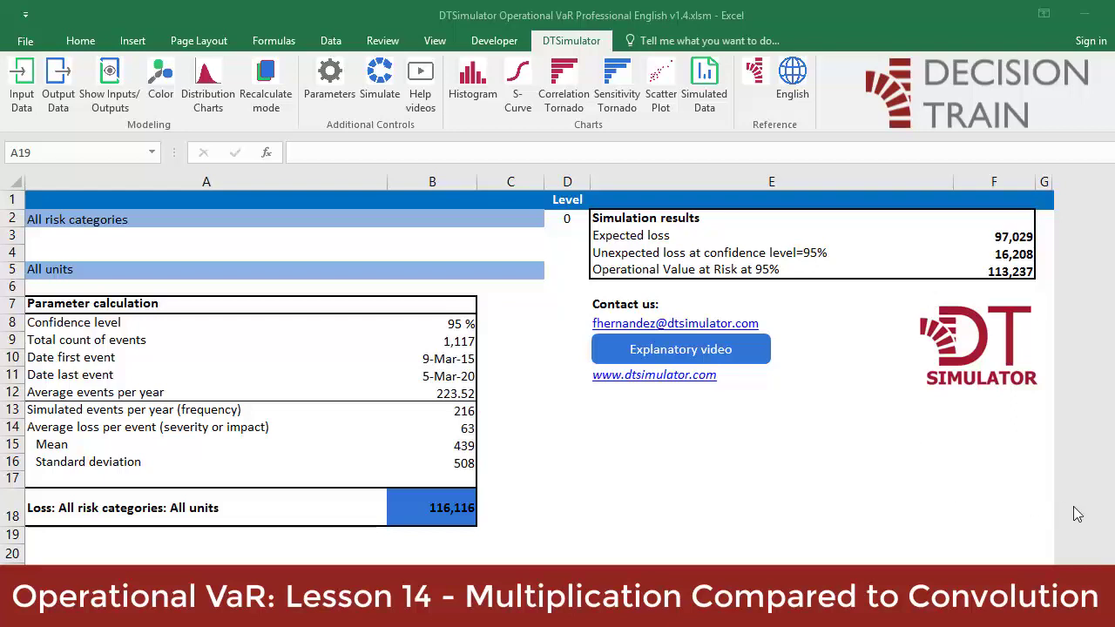
mouse_move(250, 560)
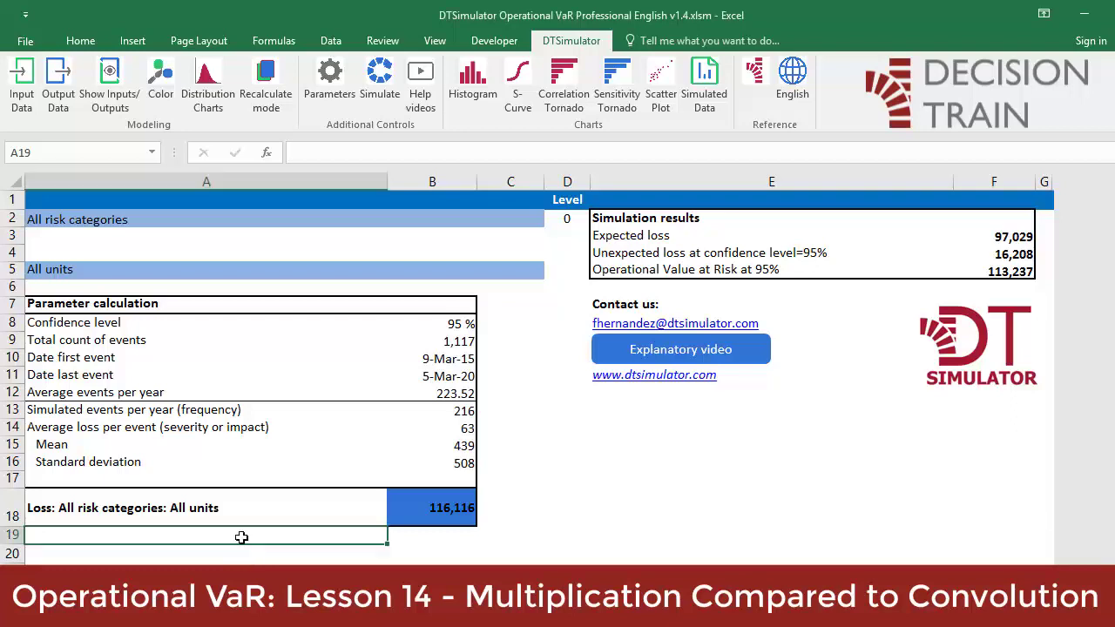
Step: Label A19 'Multiplication Losses' and enter =B13*B14 in B19, giving 198,851
type("Multiplication Losses")
left_click(432, 536)
type("=B13*B14")
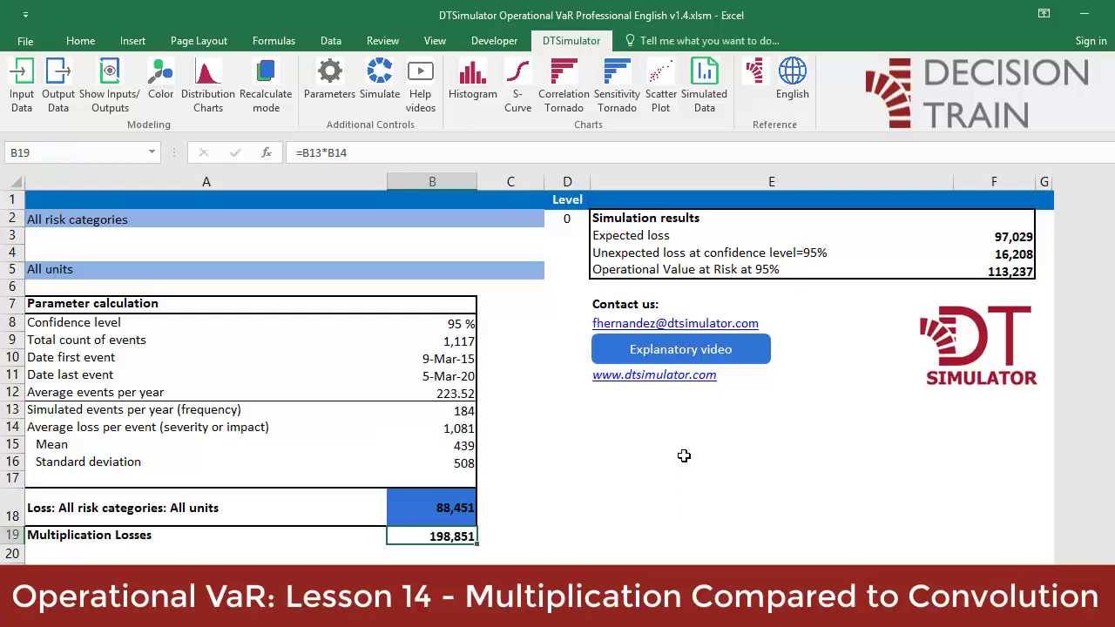
double_click(432, 536)
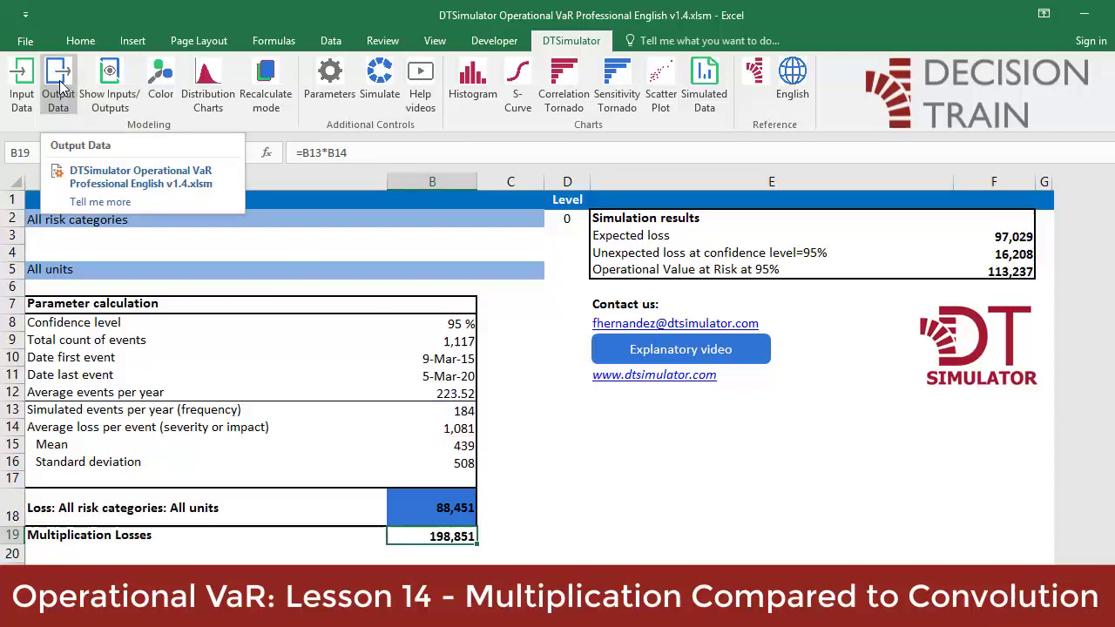
Step: Open DTSimulator Output Data with B19 as the Multiplication Losses reference
left_click(57, 83)
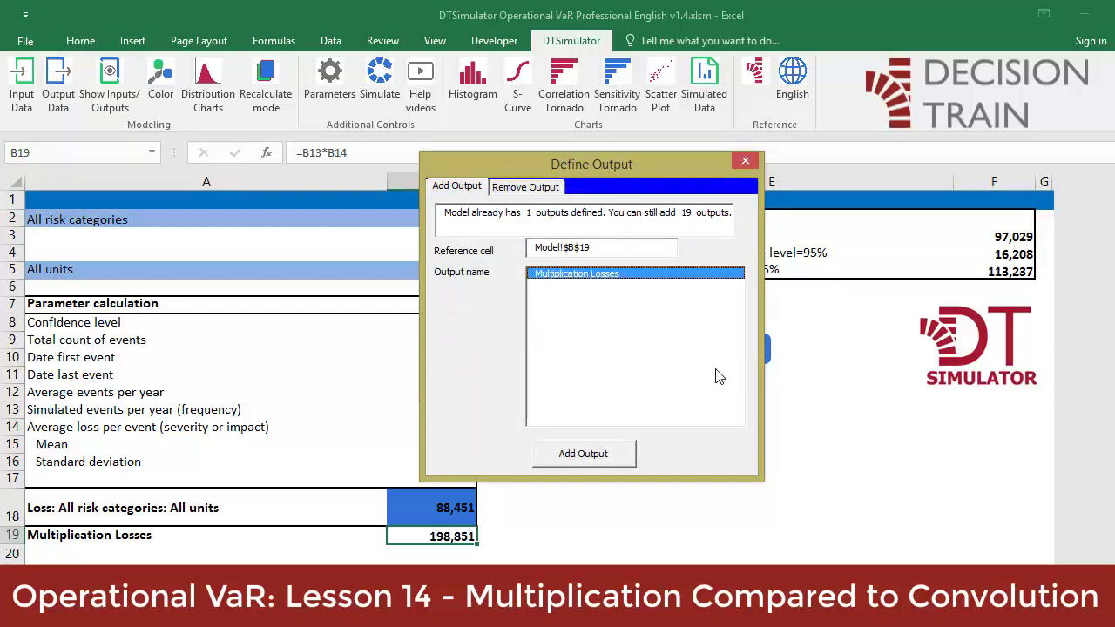
mouse_move(605, 459)
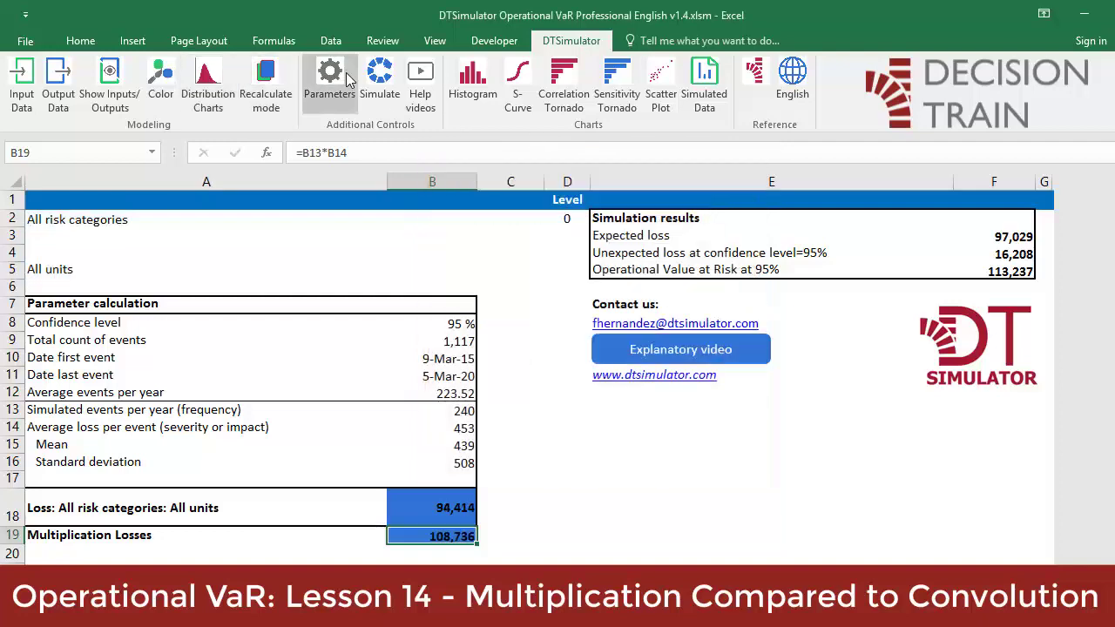
Step: Submit the DTSimulator parameters, run the simulation, and acknowledge the saved results
left_click(329, 78)
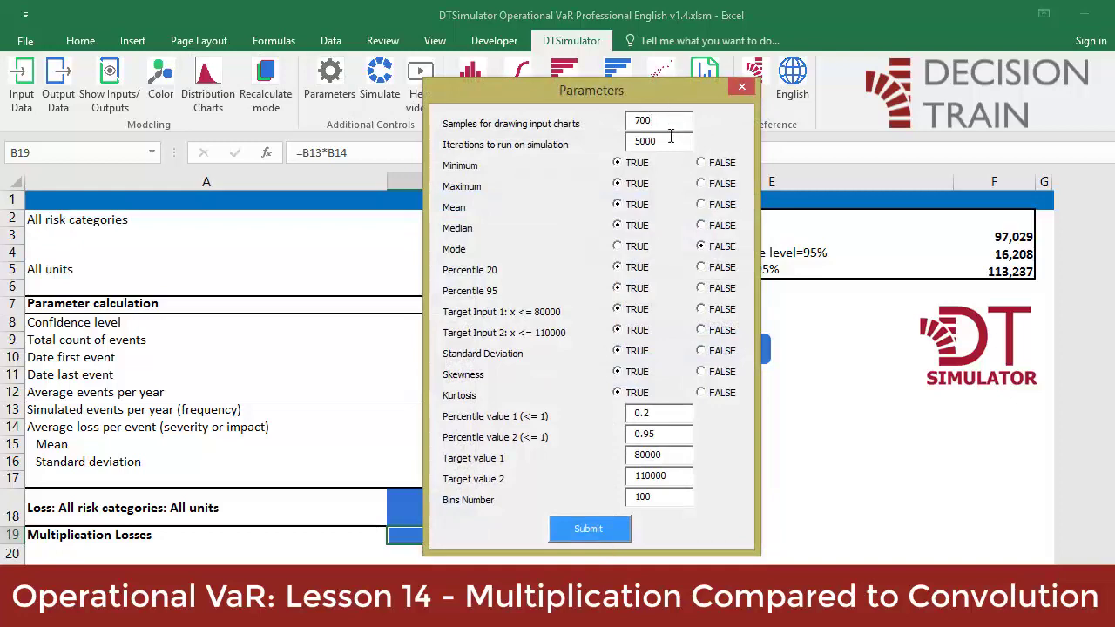
left_click(589, 528)
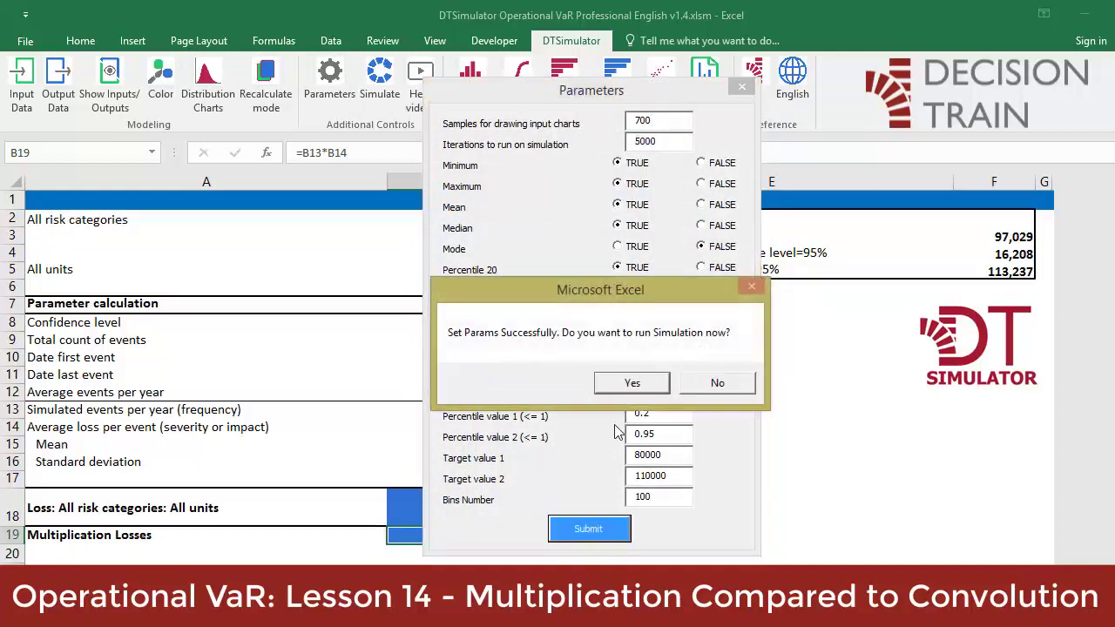
left_click(632, 383)
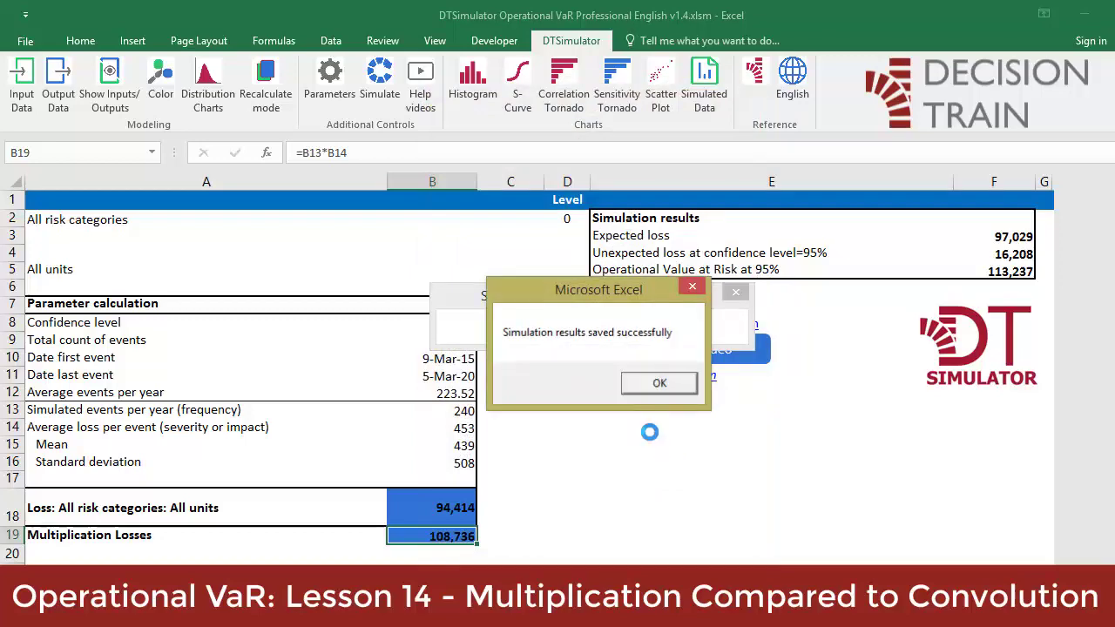
left_click(658, 383)
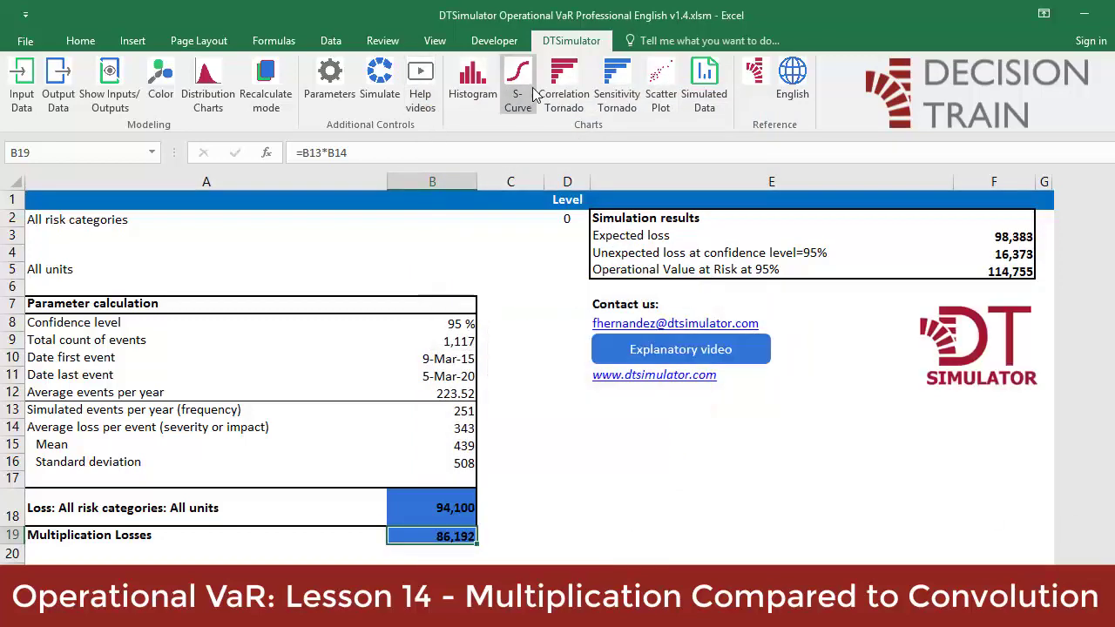
left_click(518, 78)
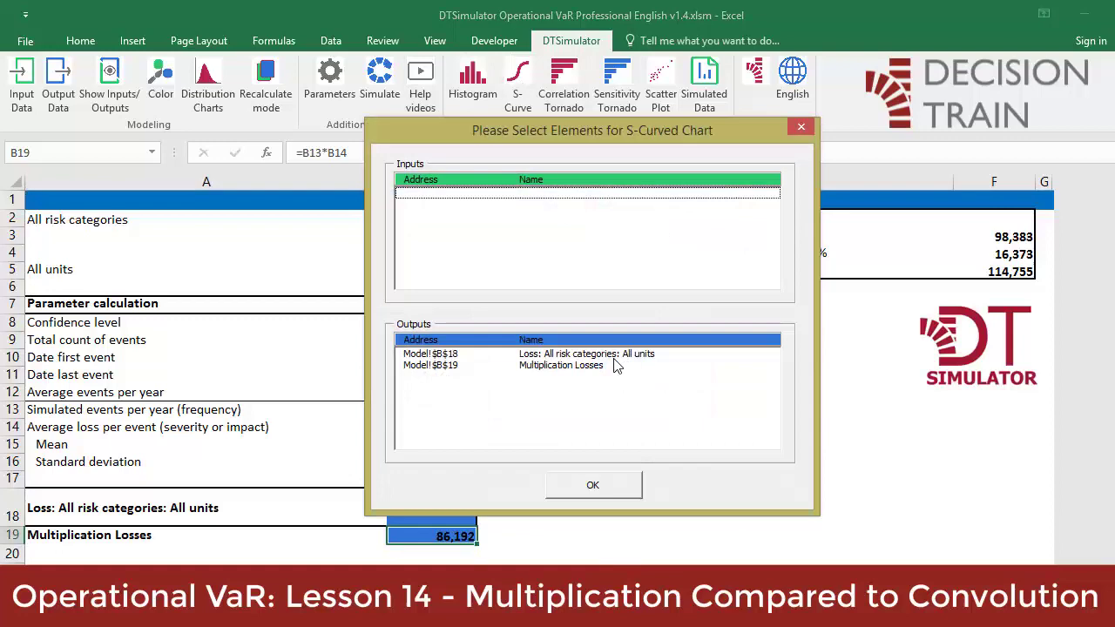
left_click(592, 484)
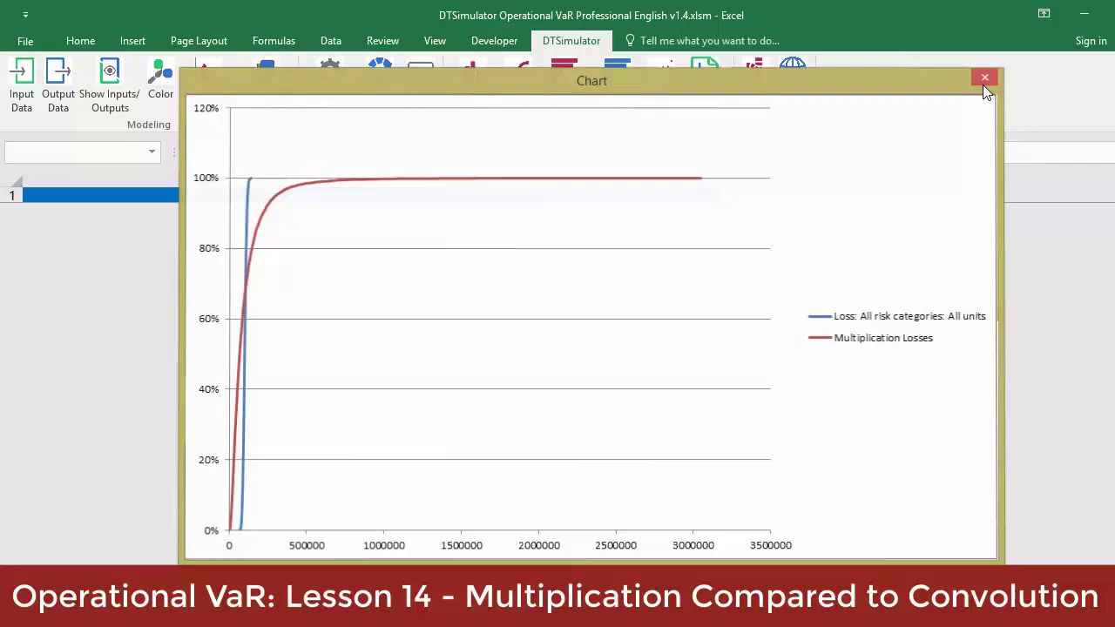
left_click(985, 78)
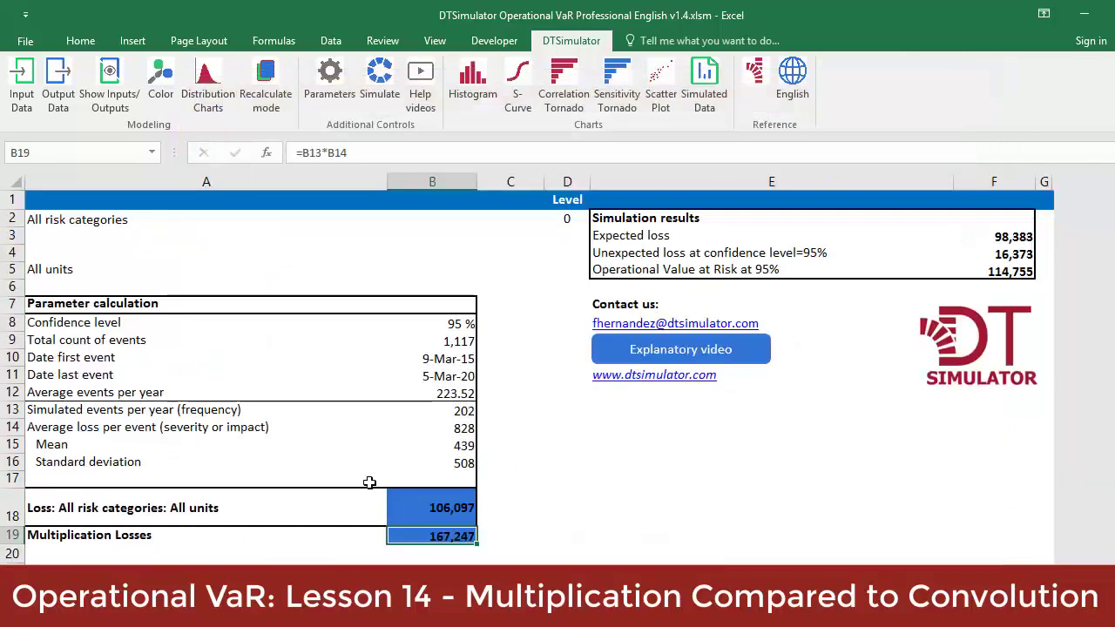
left_click(432, 508)
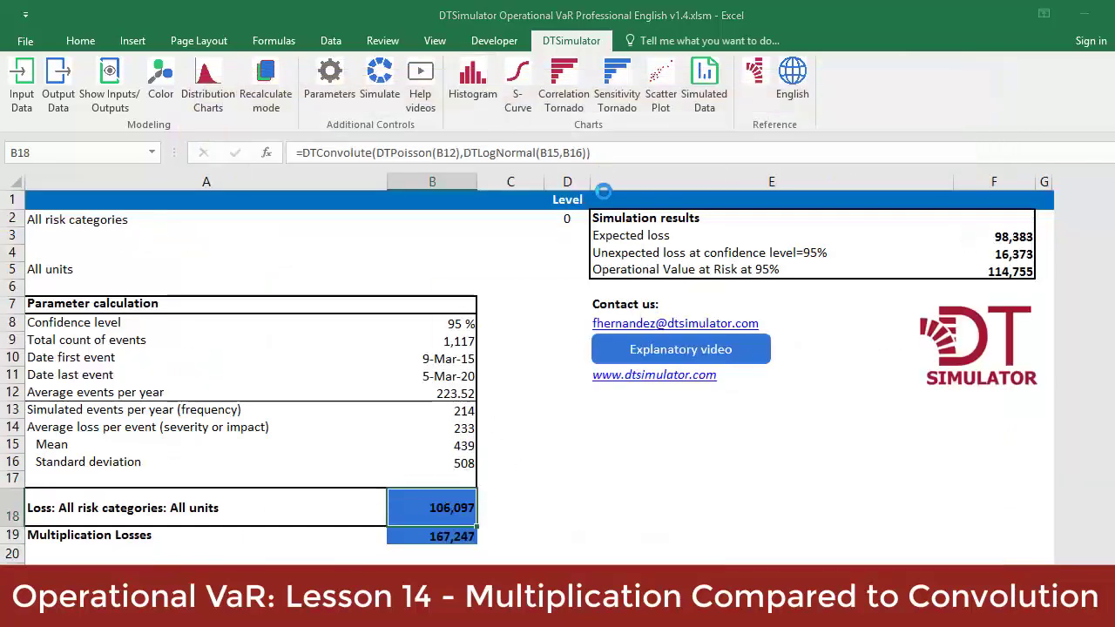
left_click(471, 83)
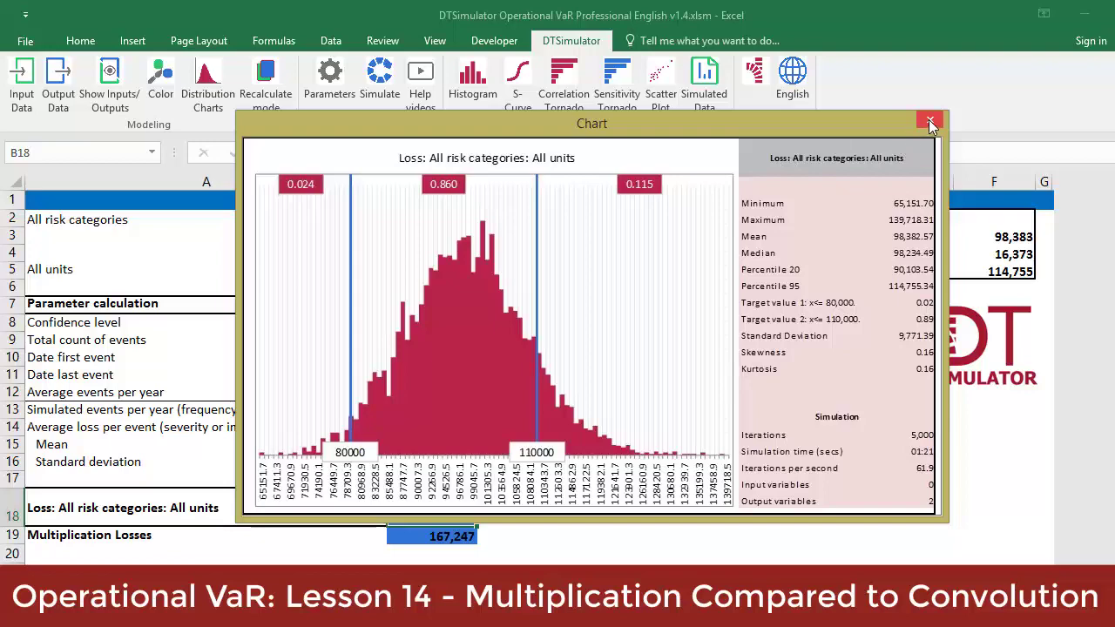
left_click(930, 121)
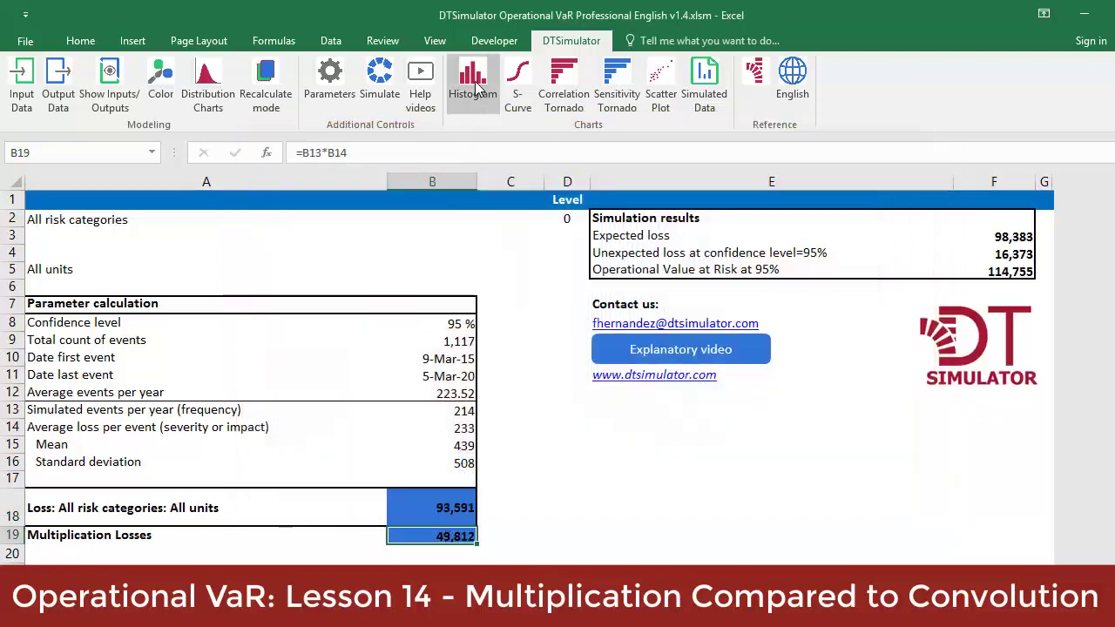
left_click(472, 79)
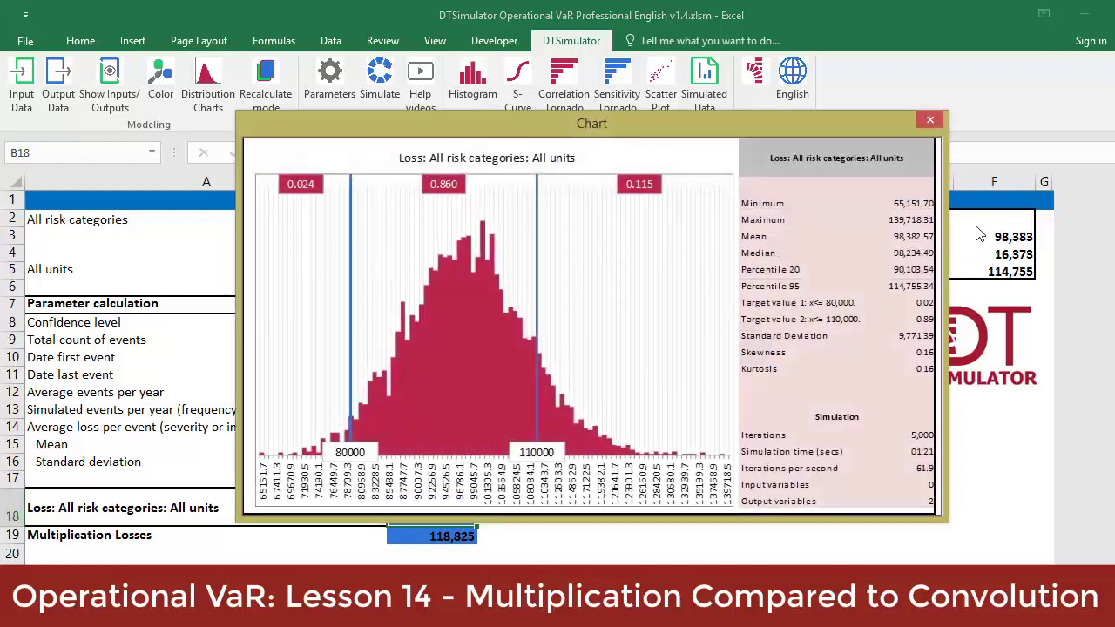
mouse_move(929, 120)
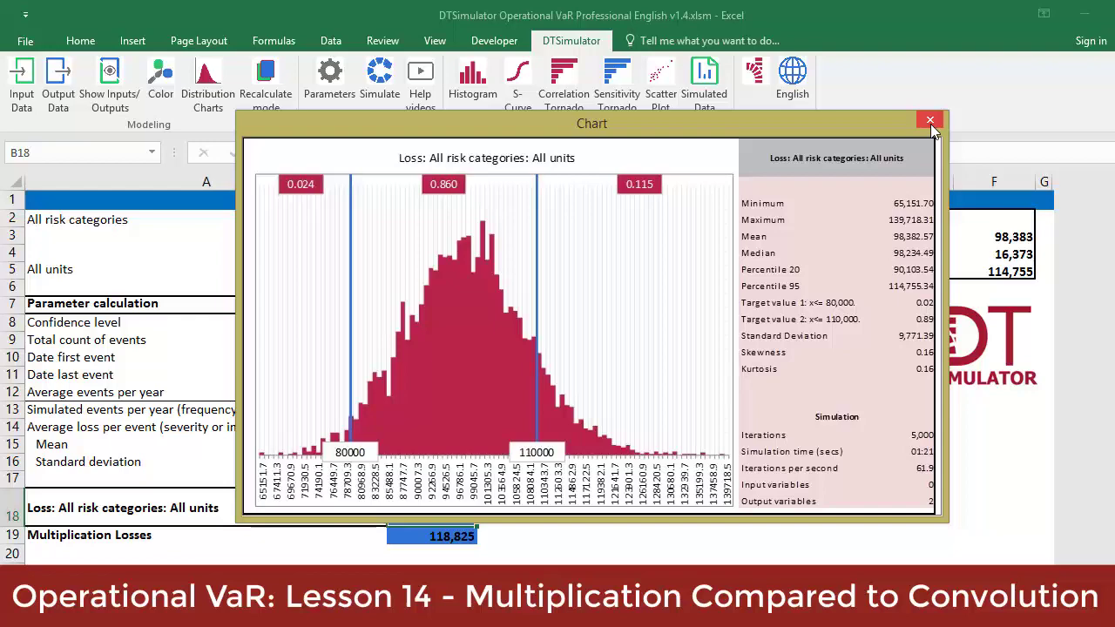
left_click(930, 119)
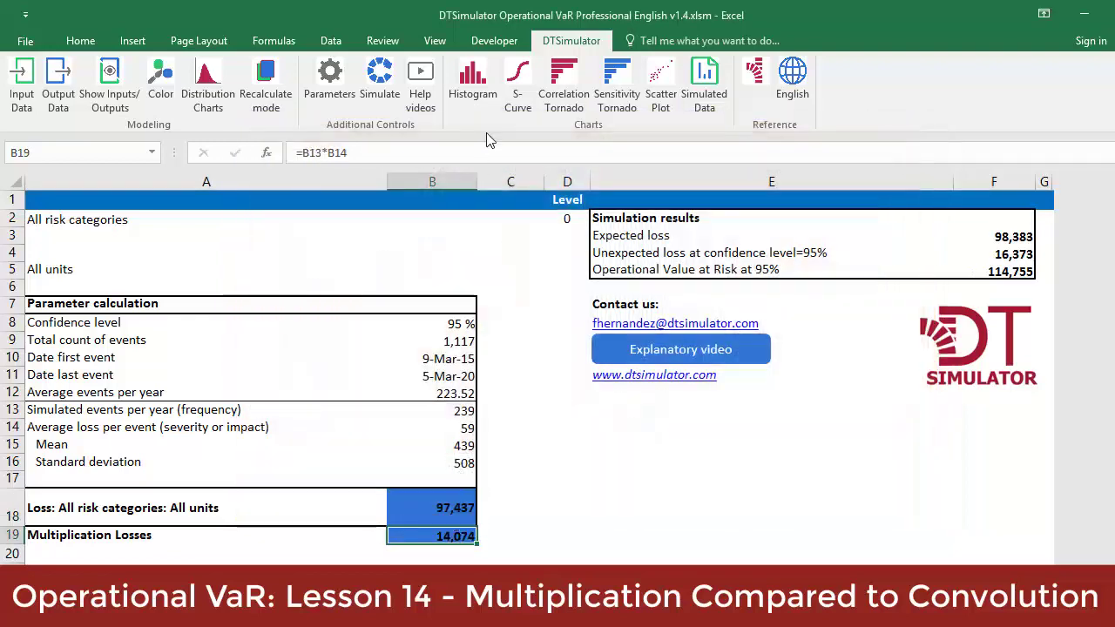
Step: Show the DTSimulator histogram for Multiplication Losses, mean 101,540
left_click(472, 83)
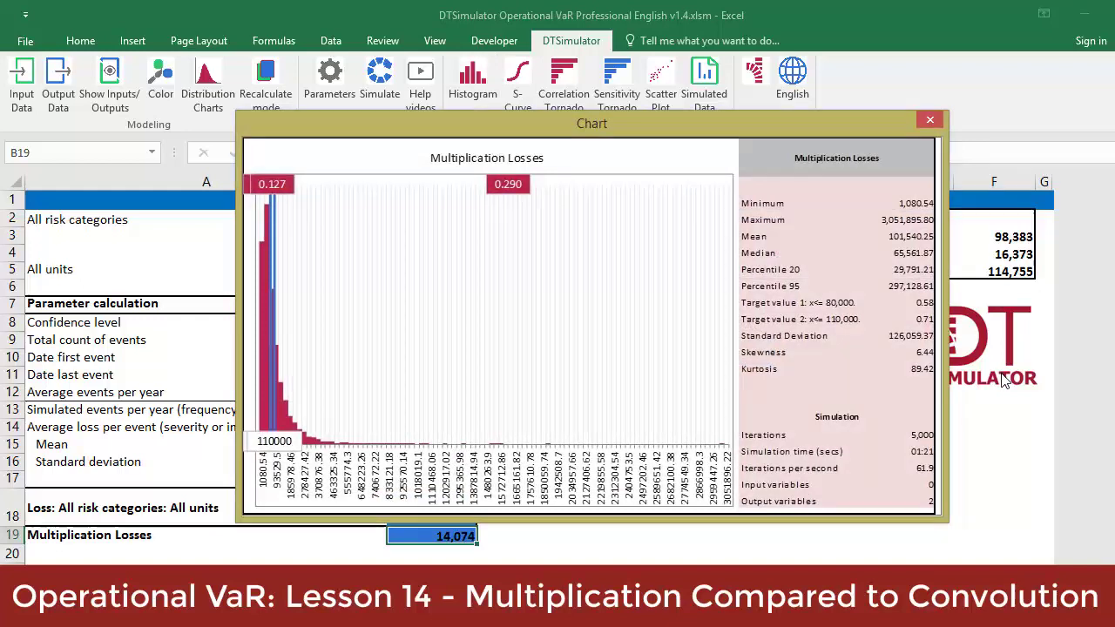
mouse_move(1003, 390)
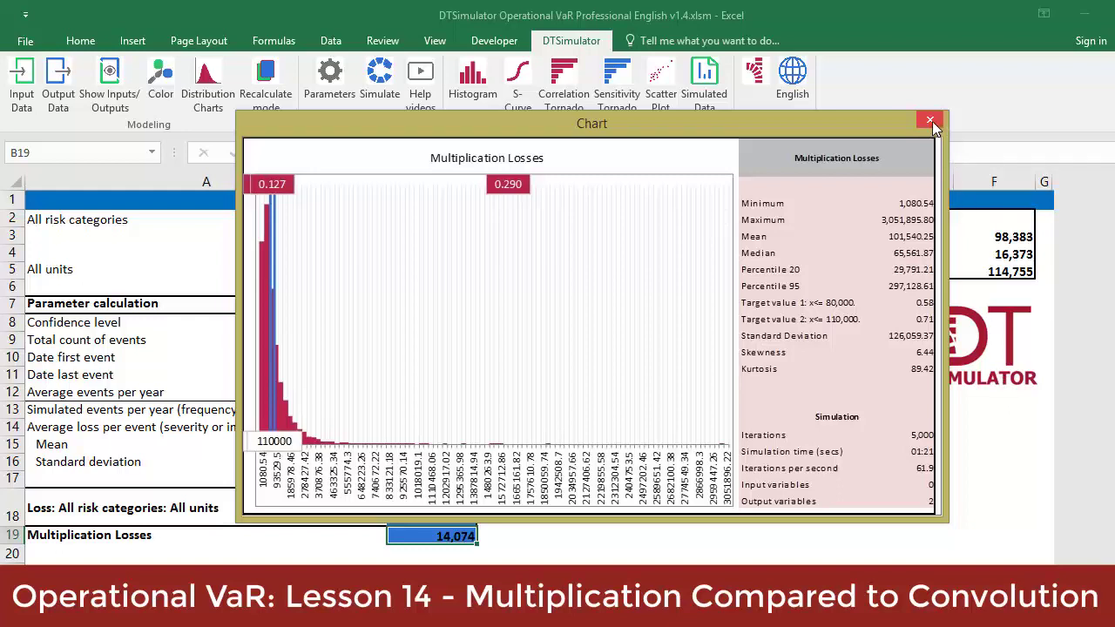
mouse_move(930, 120)
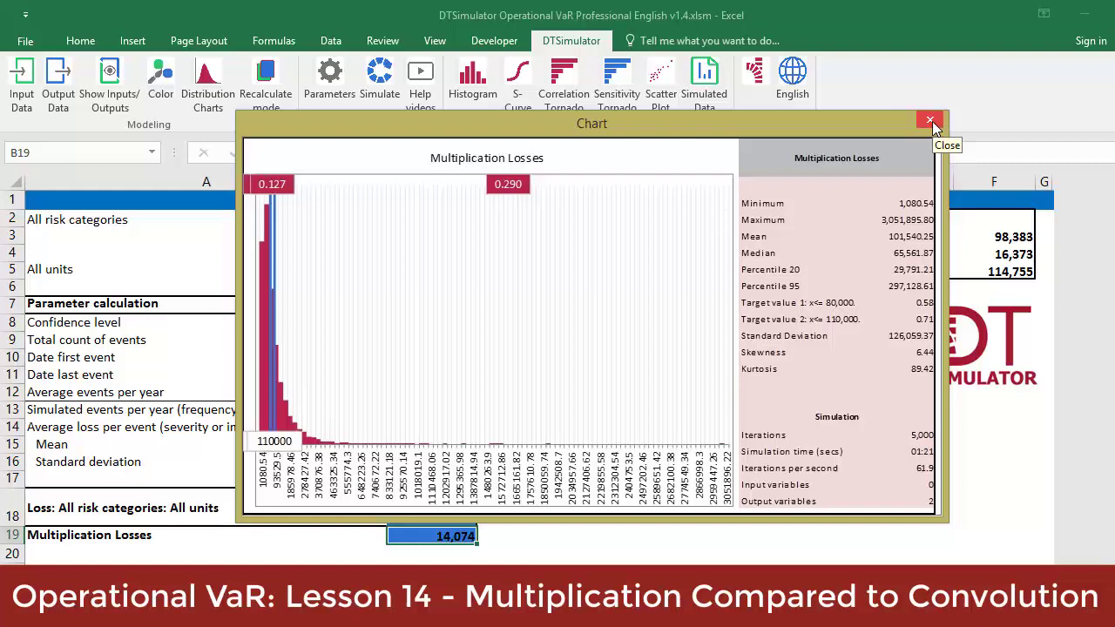